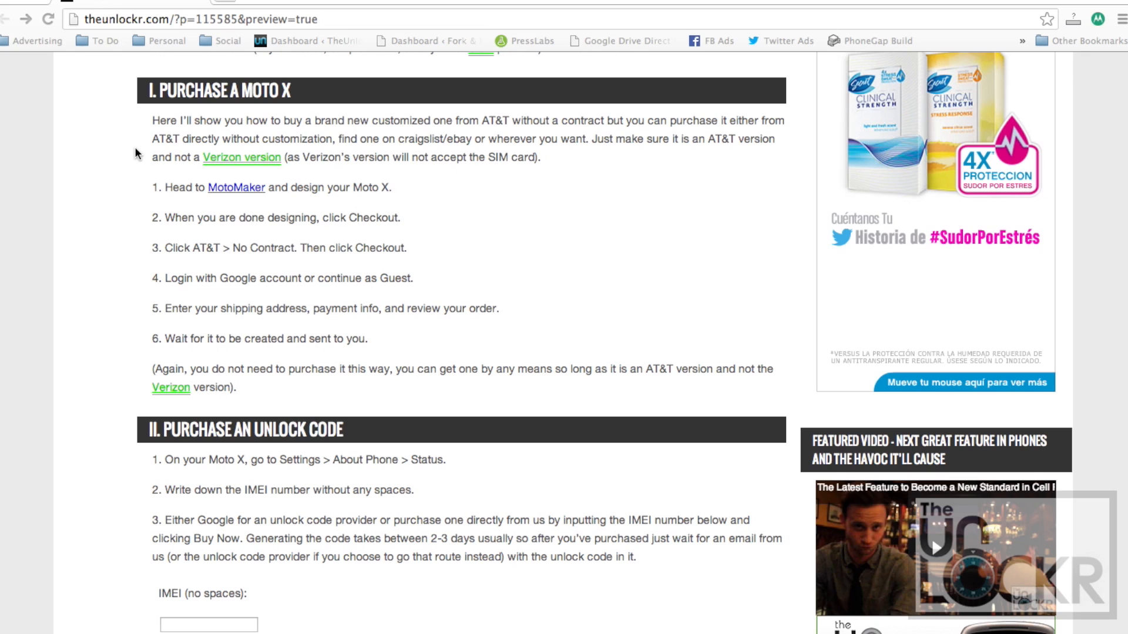
mouse_move(211, 189)
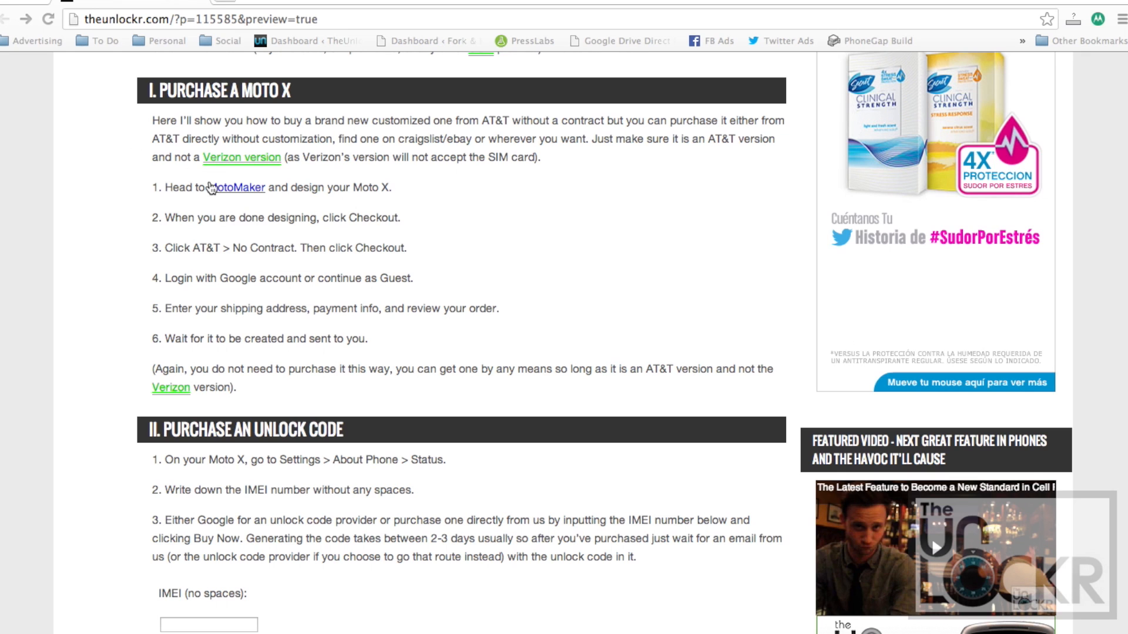
mouse_move(459, 227)
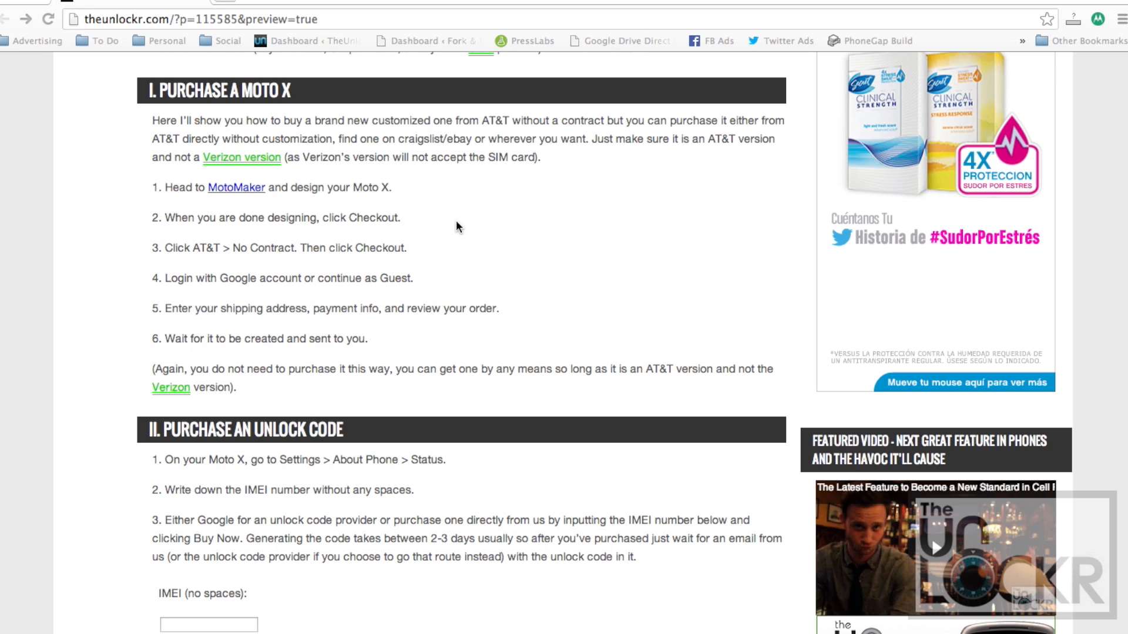
mouse_move(324, 186)
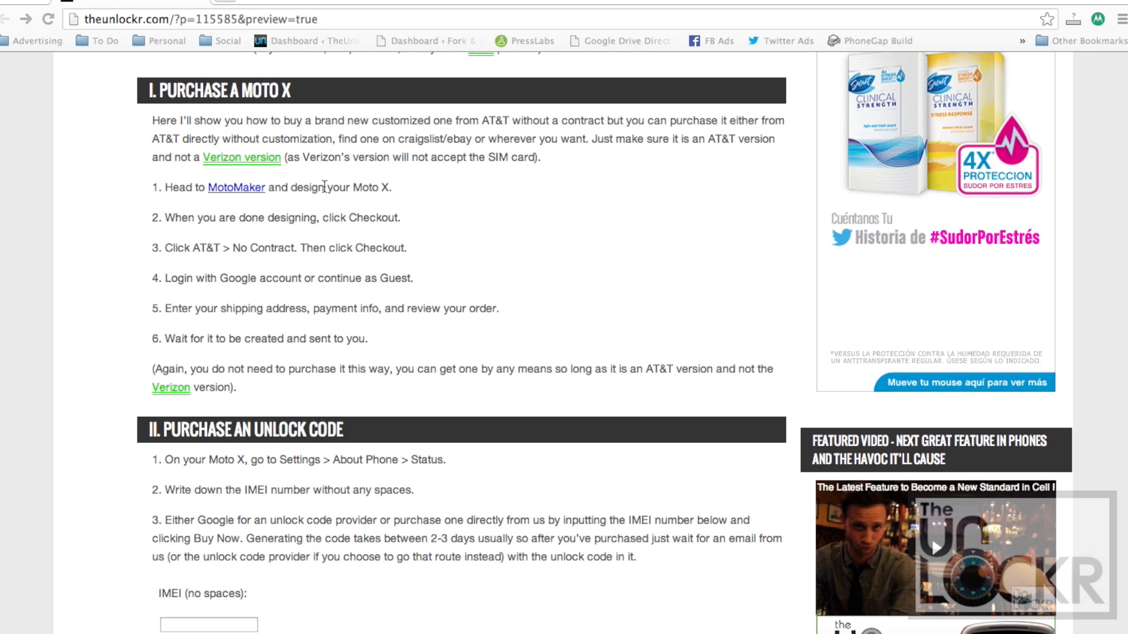
Step: Follow the MotoMaker link in step 1 of the guide's Purchase a Moto X section
left_click(235, 187)
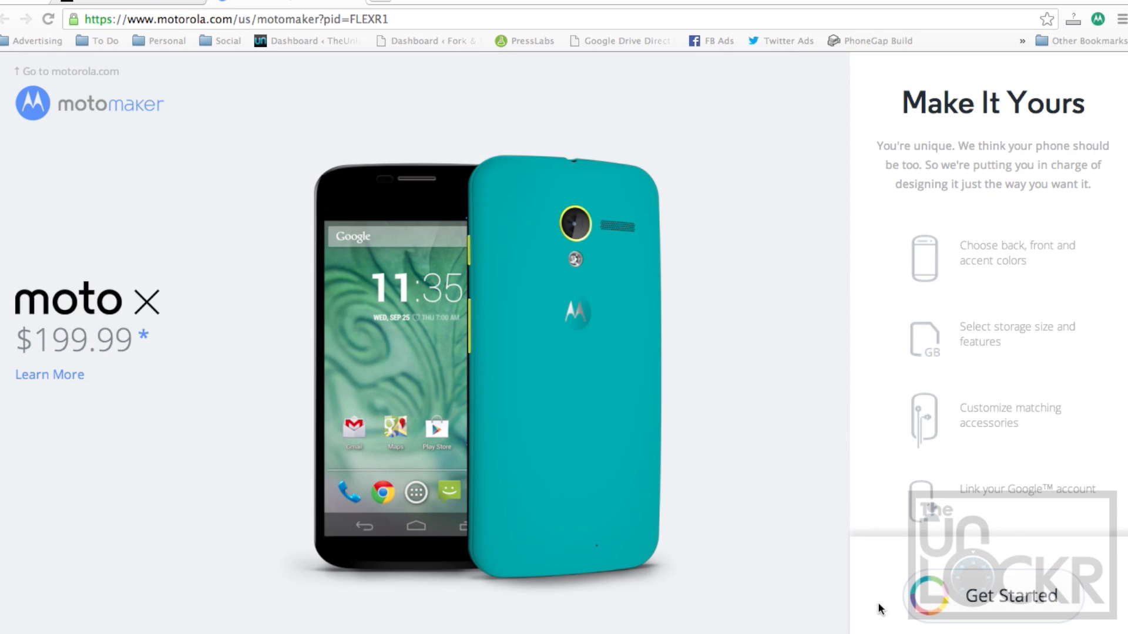
Step: Design a turquoise Moto X with a black front and review the chosen options
left_click(1009, 596)
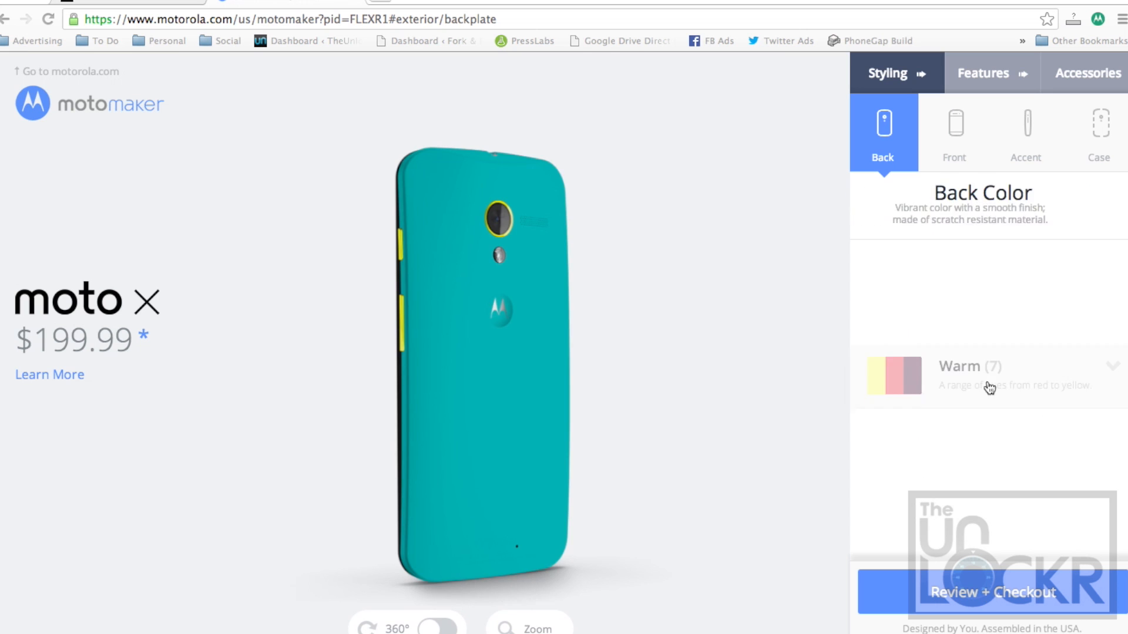
left_click(954, 133)
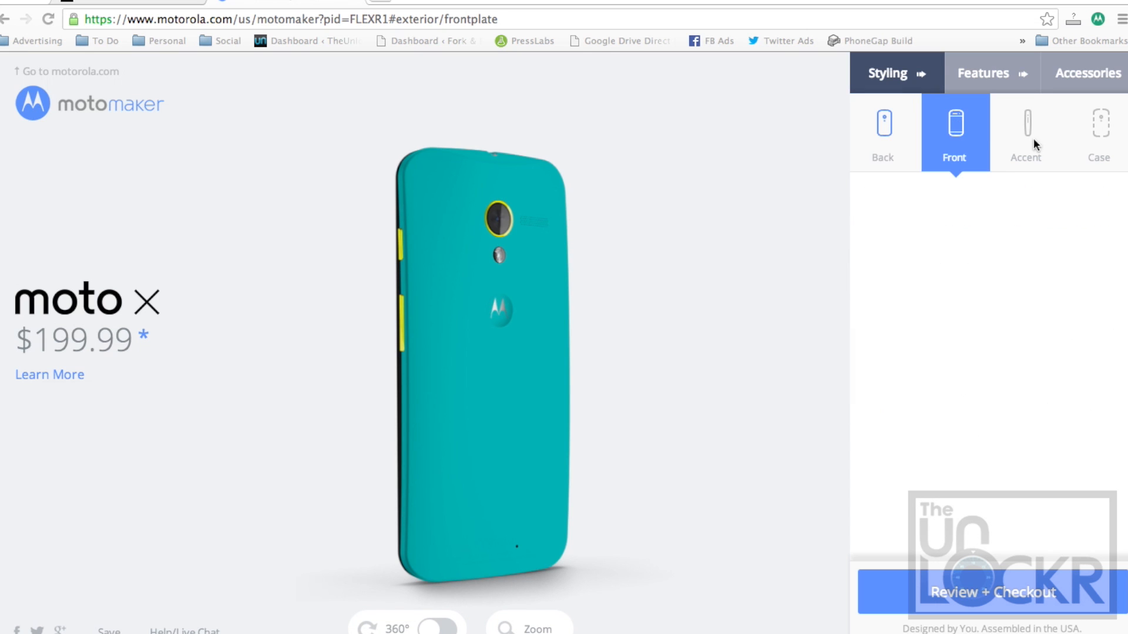
left_click(954, 132)
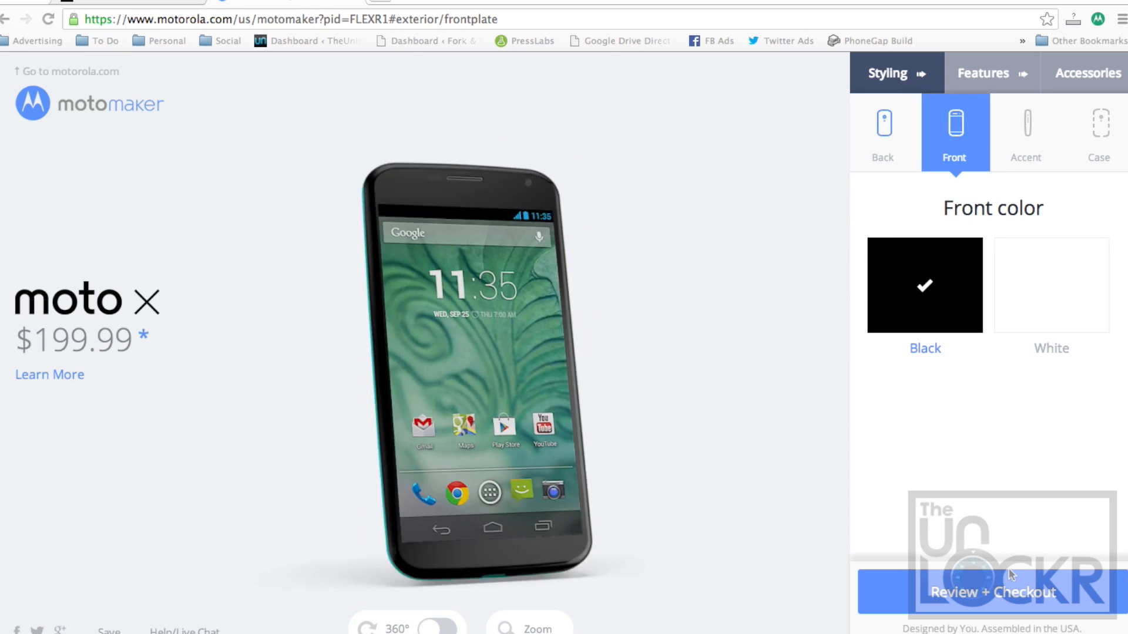
left_click(993, 592)
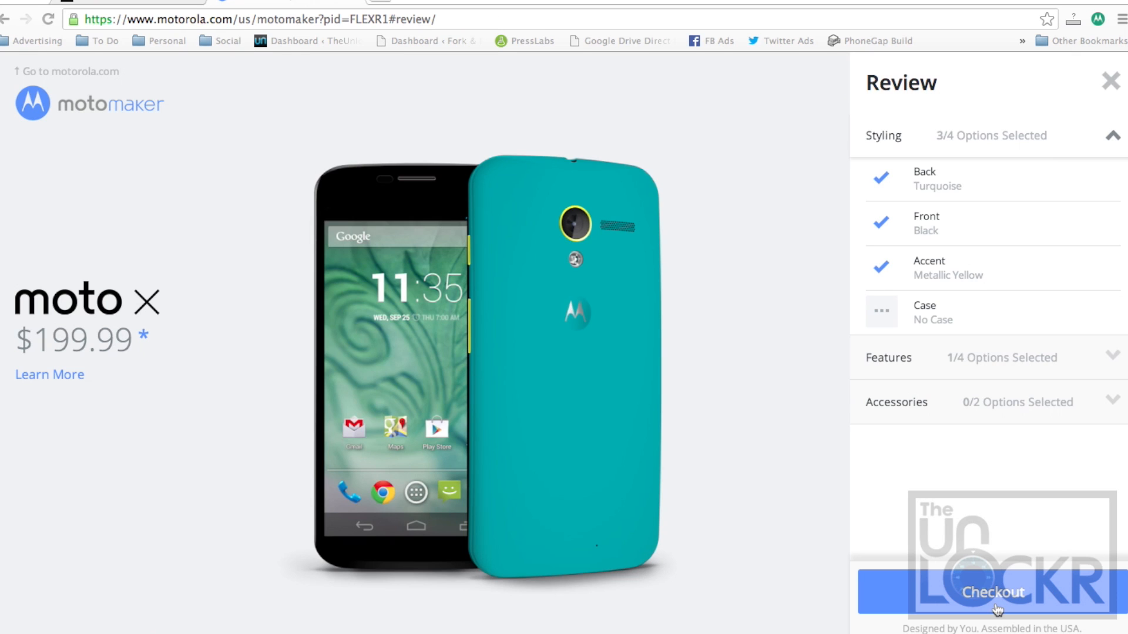
Step: Check out the phone on AT&T with a No Contract plan at $579.99
left_click(993, 593)
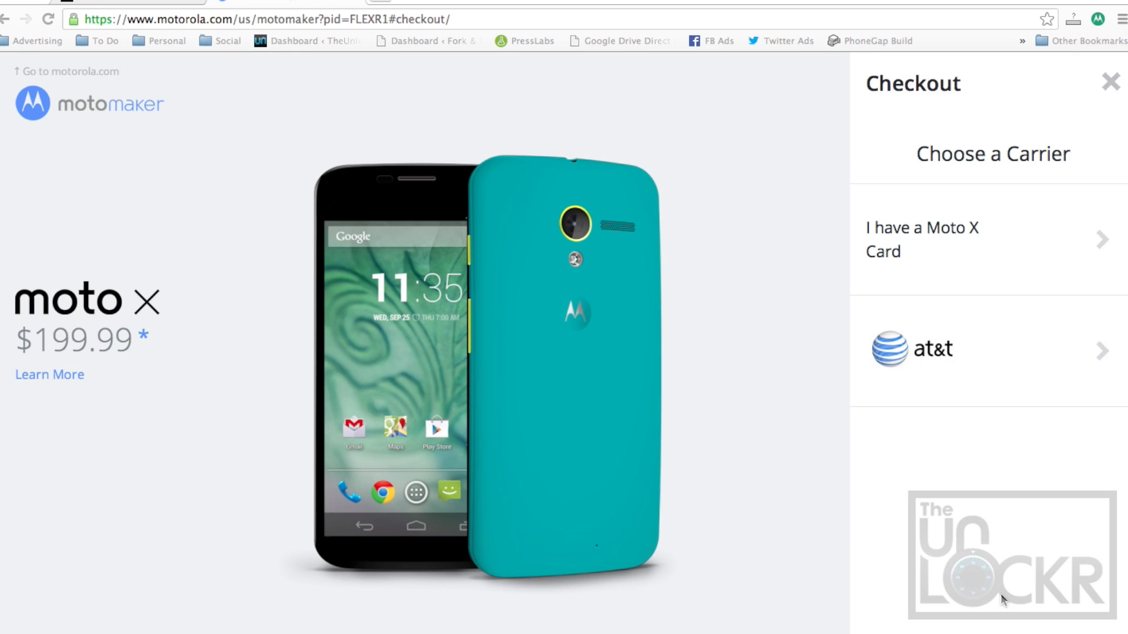
left_click(992, 351)
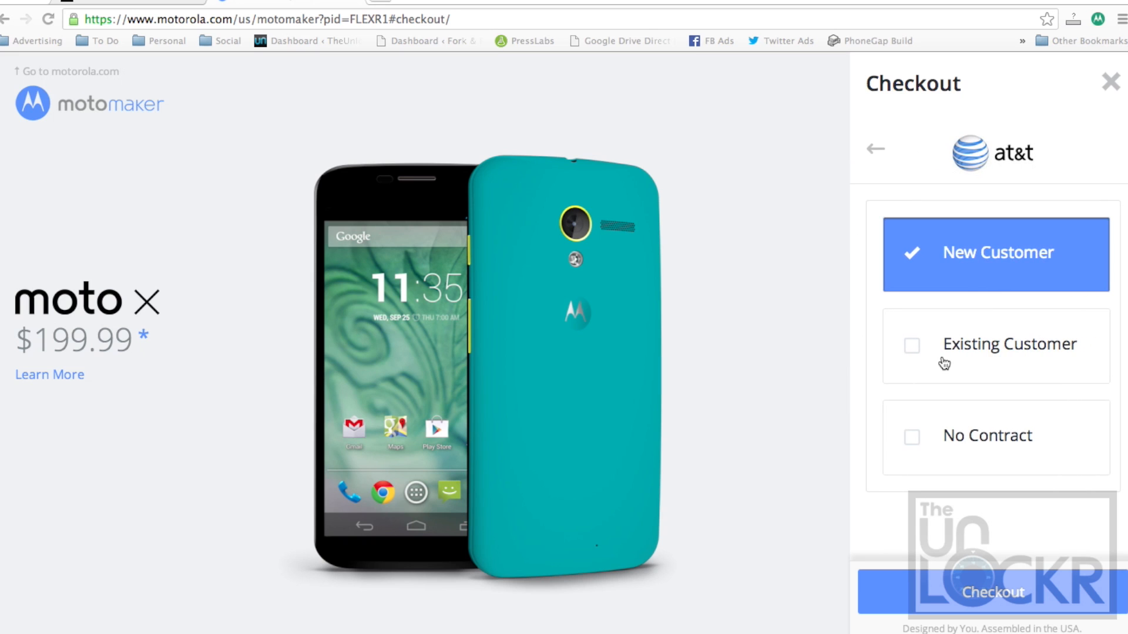
left_click(995, 437)
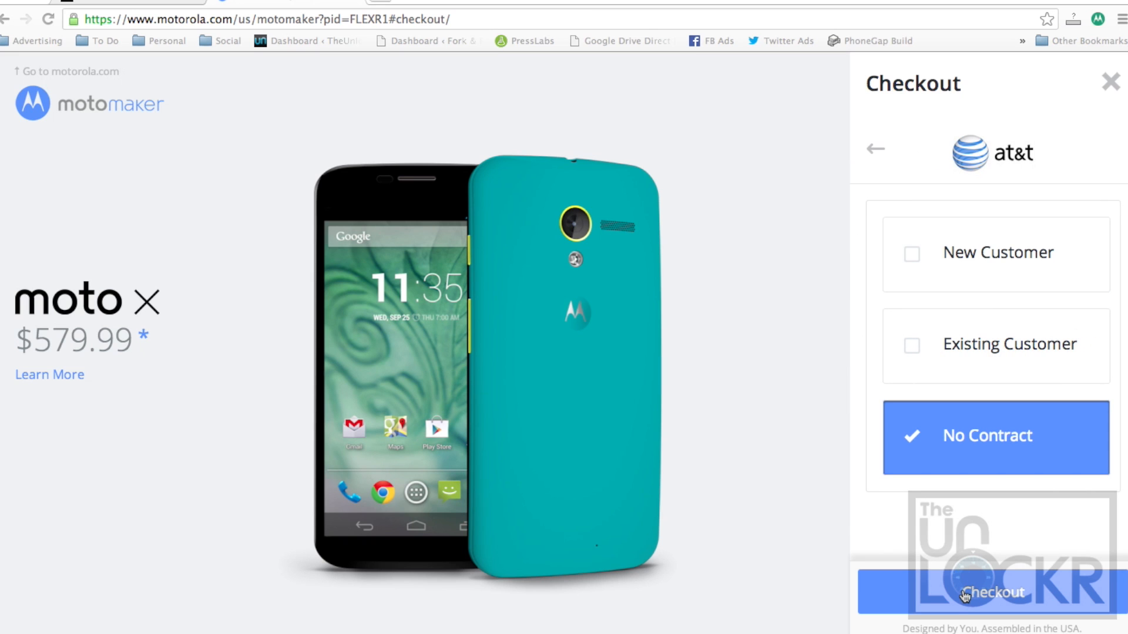
left_click(994, 593)
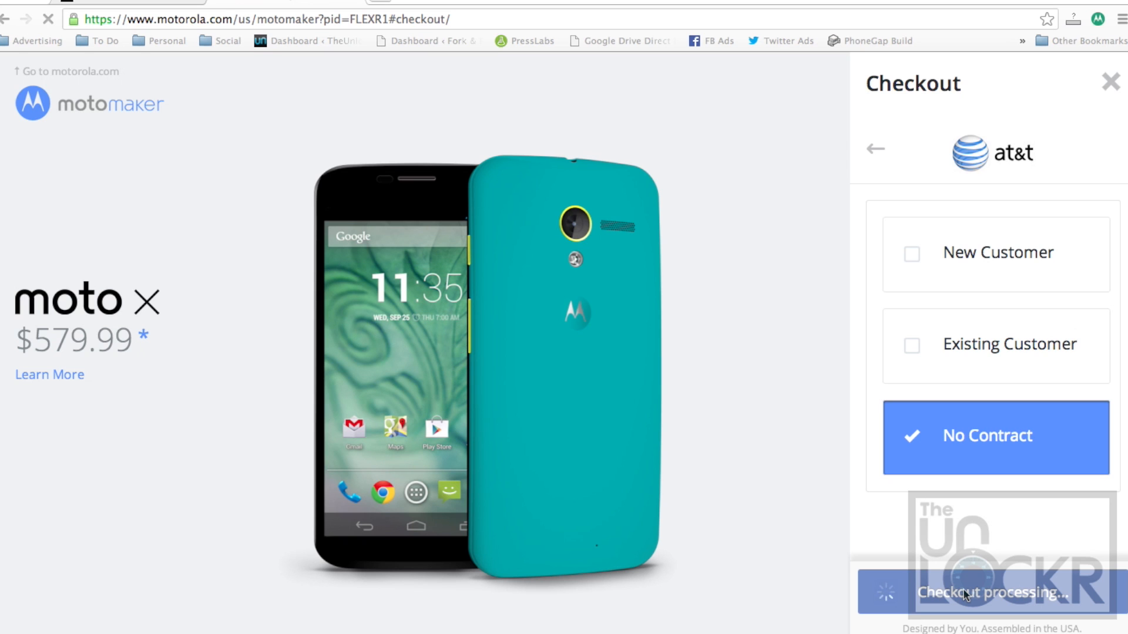
Step: Continue as a guest to reach the empty shipping form with a $1,159.98 subtotal
left_click(994, 592)
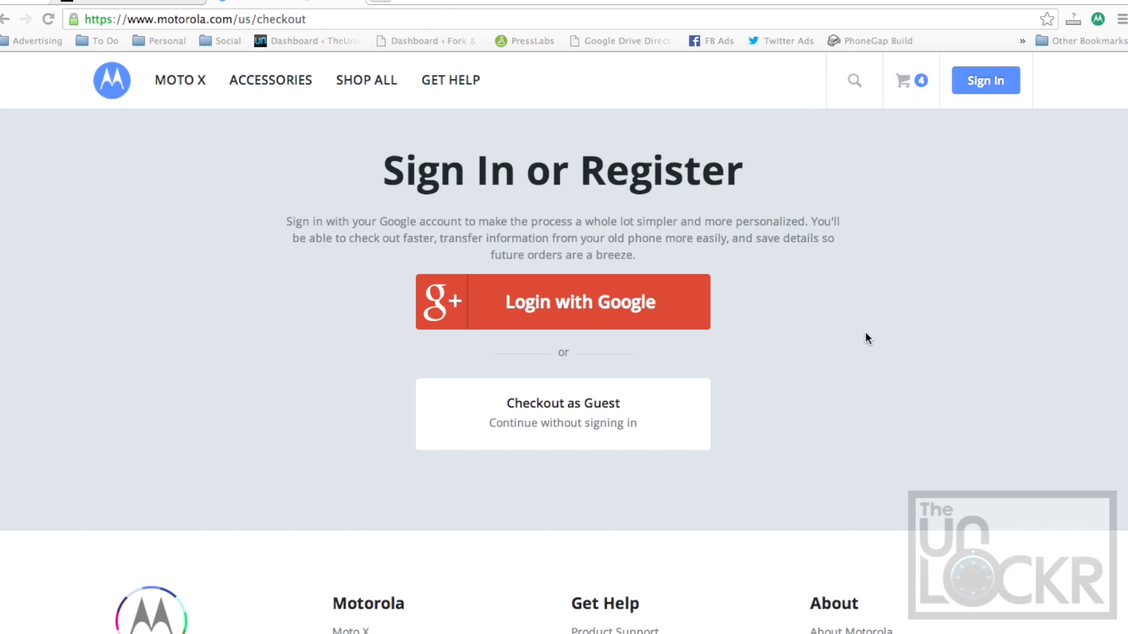
left_click(563, 414)
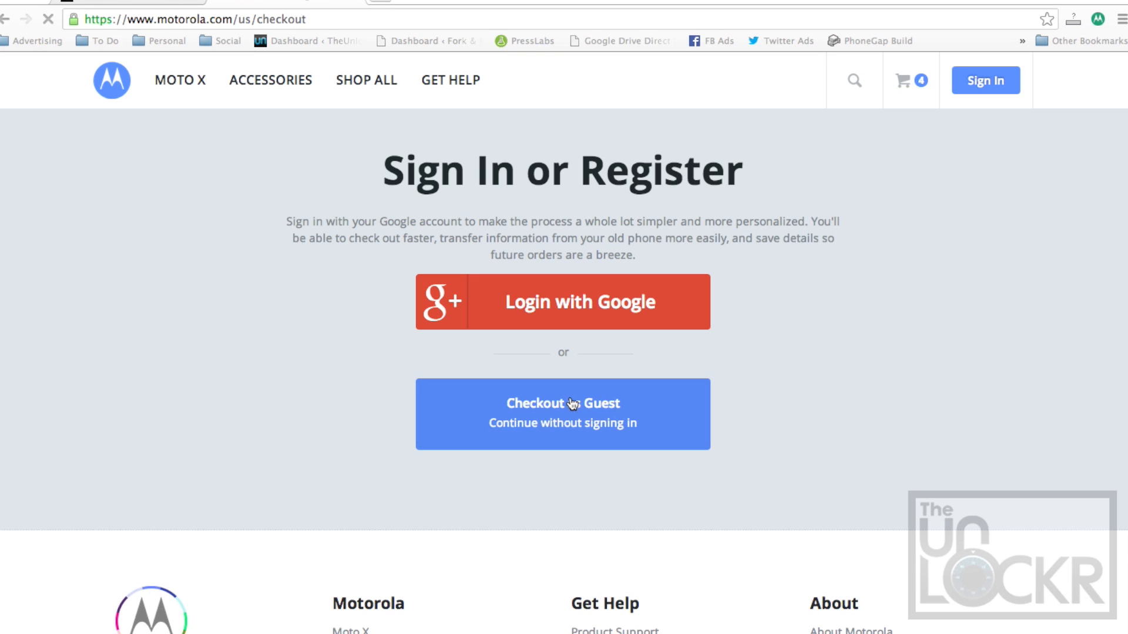
left_click(563, 414)
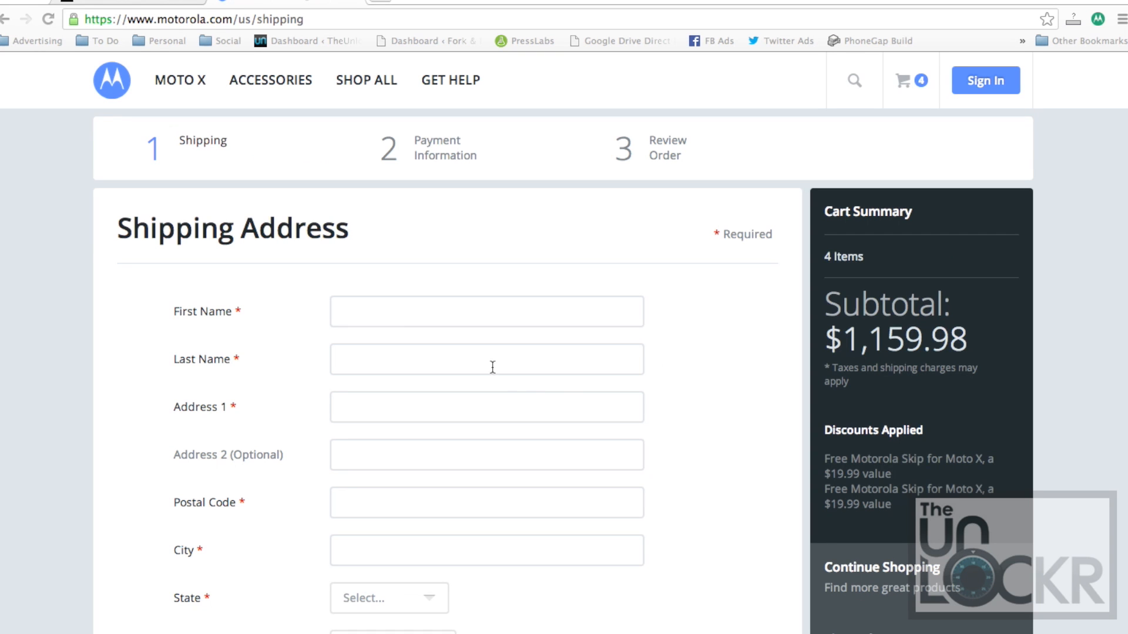
mouse_move(432, 148)
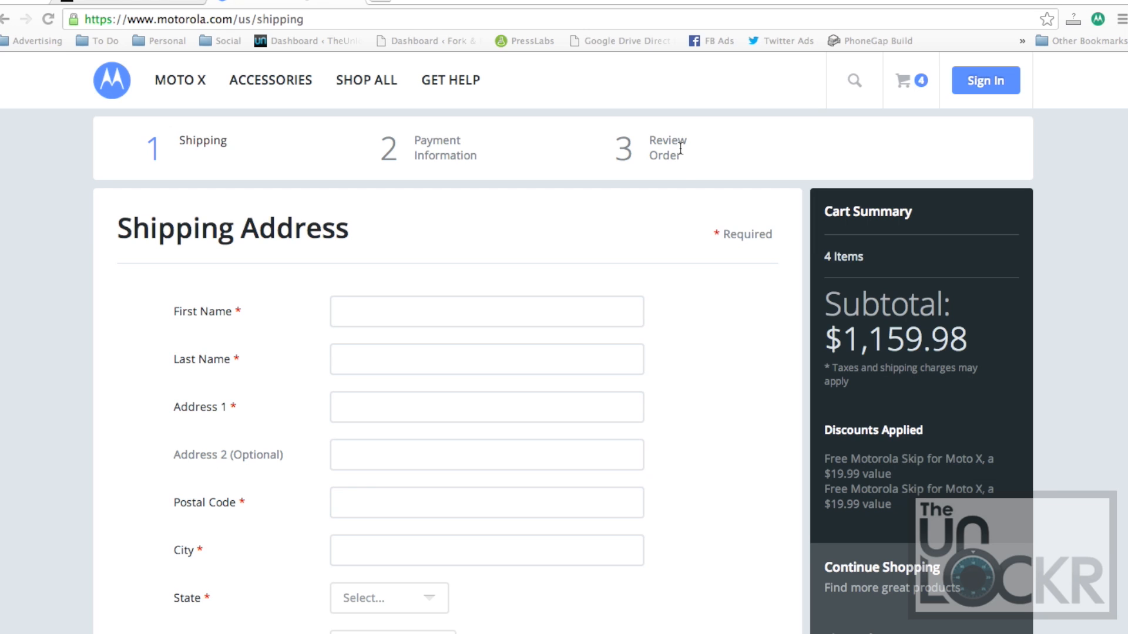
mouse_move(704, 333)
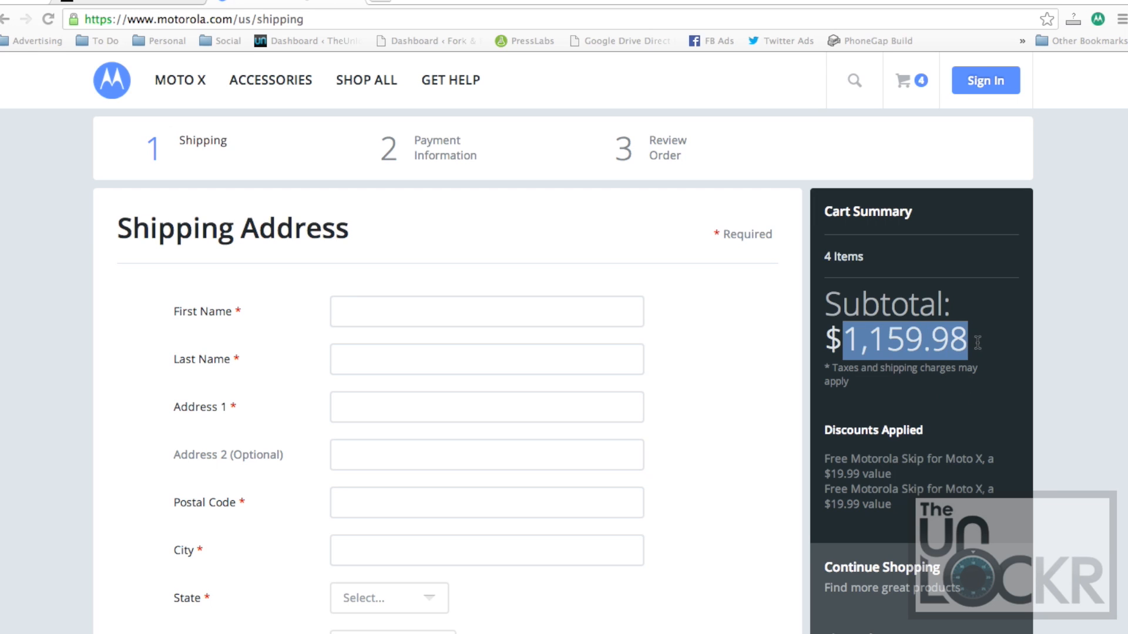
mouse_move(929, 76)
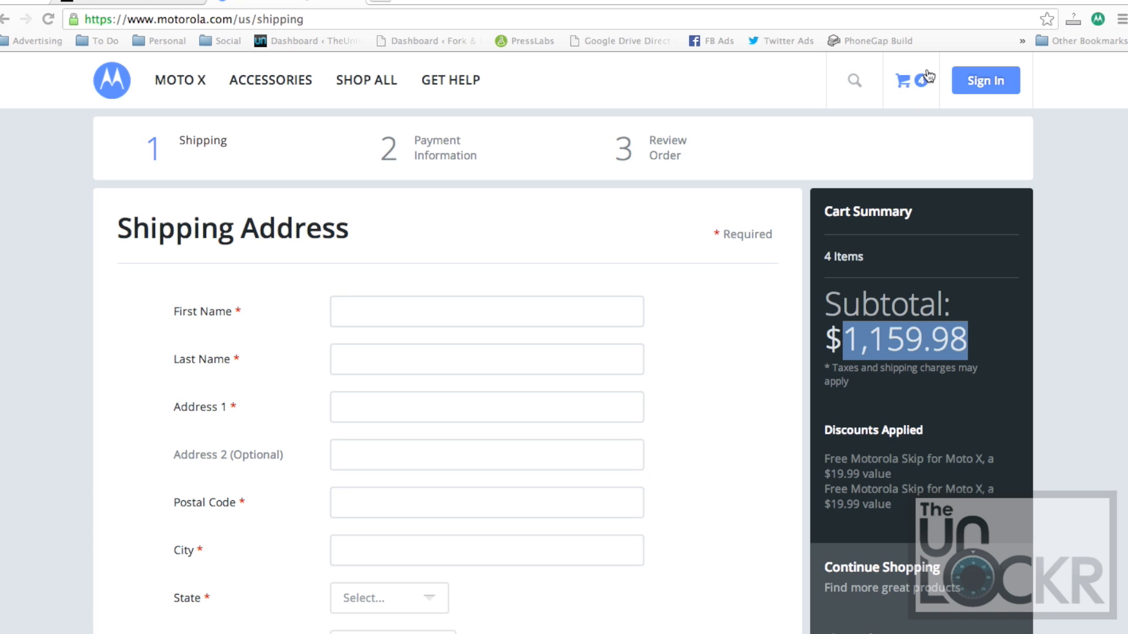
Step: Return to TheUnlockr's Moto X unlock guide tab
left_click(903, 80)
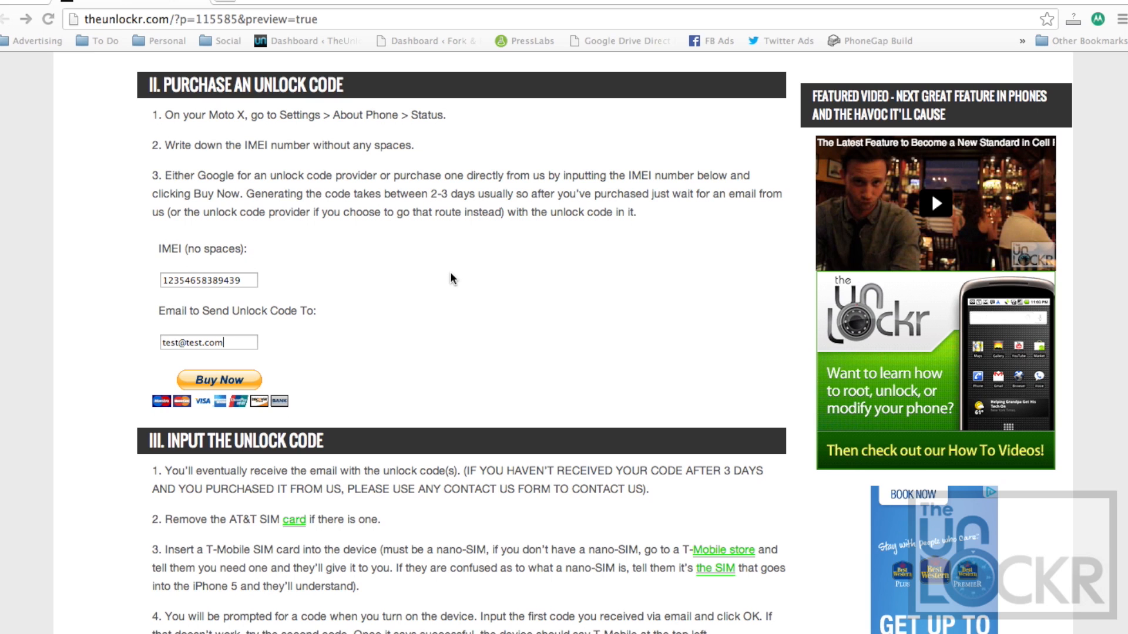
triple_click(208, 279)
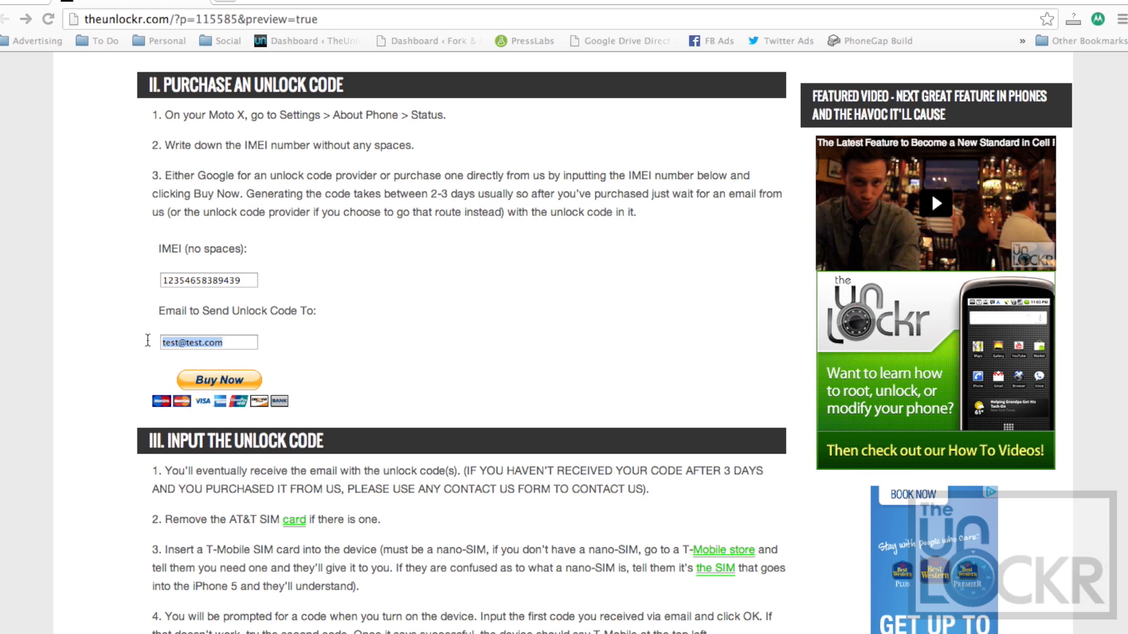
mouse_move(588, 326)
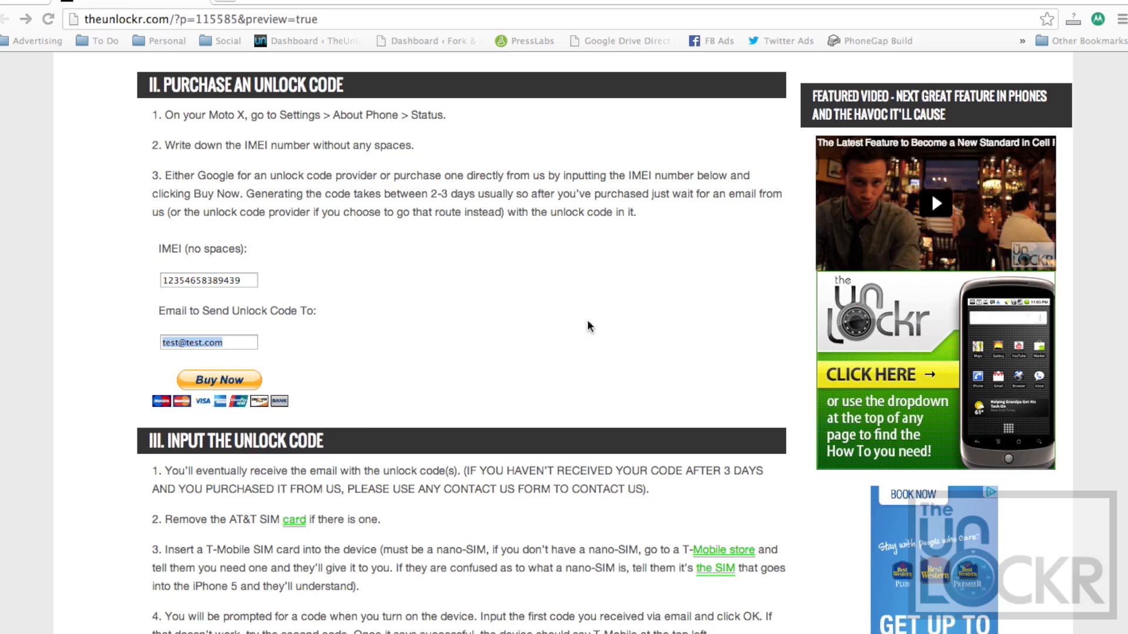
scroll("down", 3)
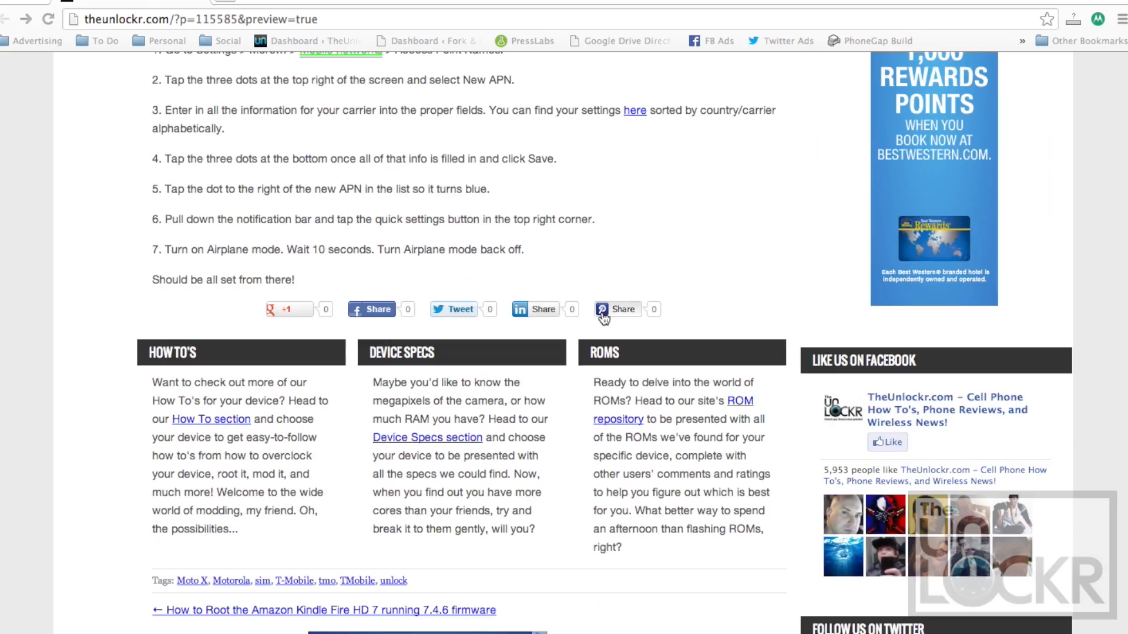
scroll("down", 3)
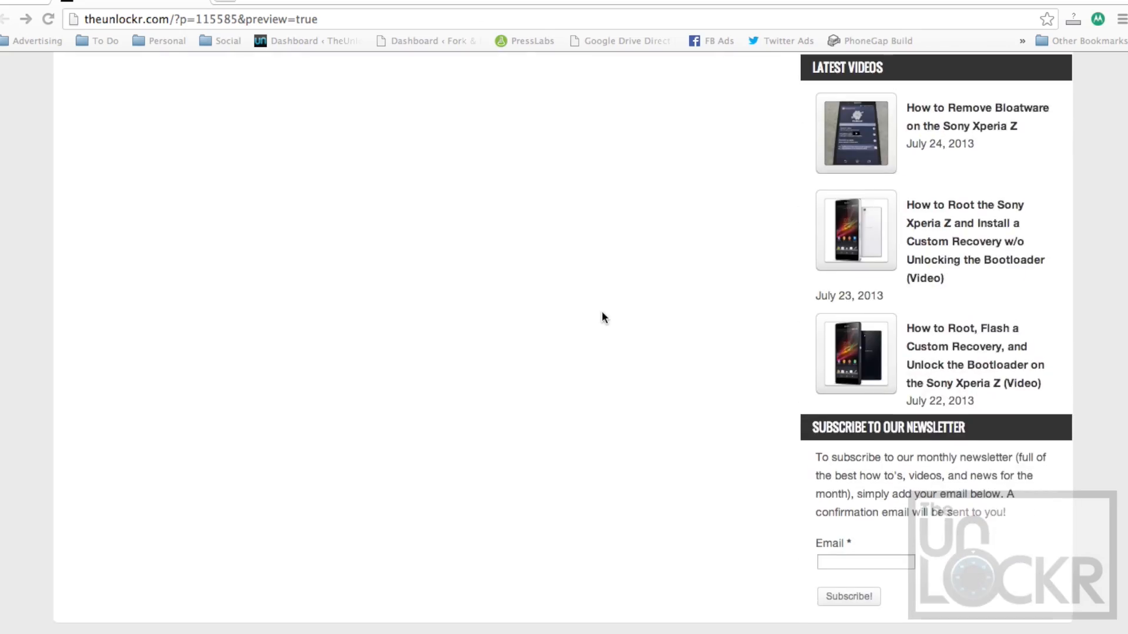
scroll("up", 3)
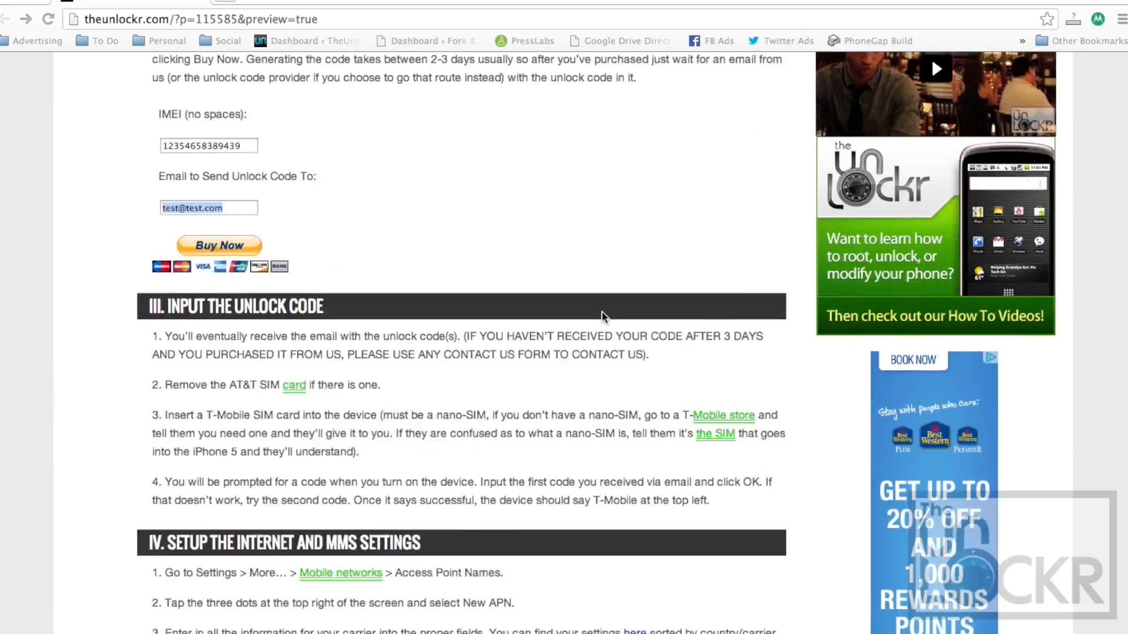
scroll("up", 3)
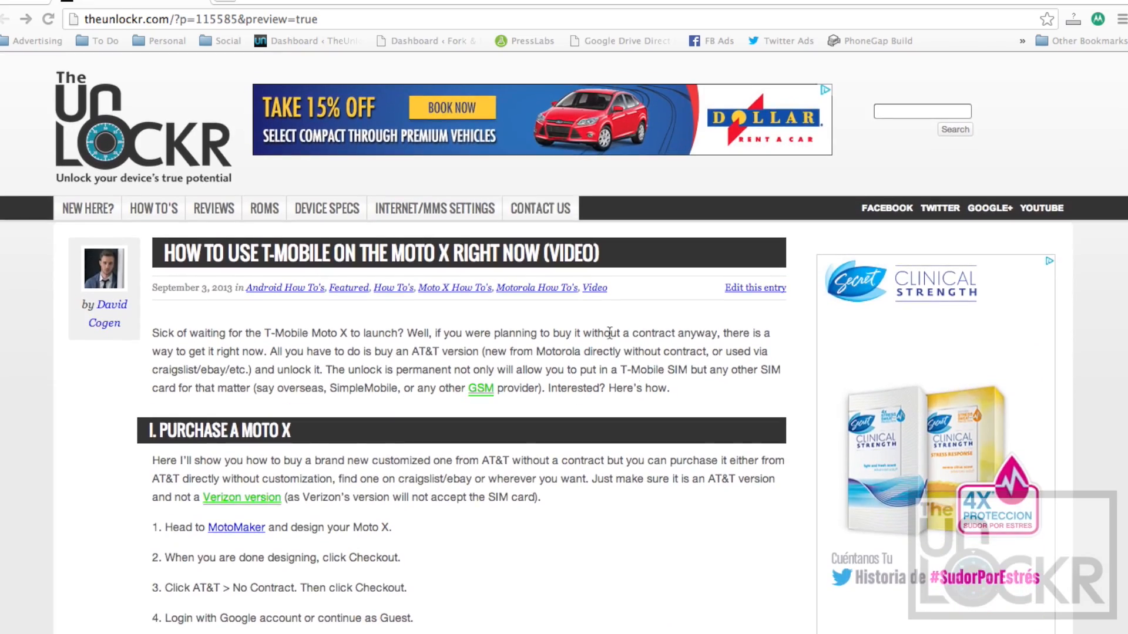
scroll("down", 3)
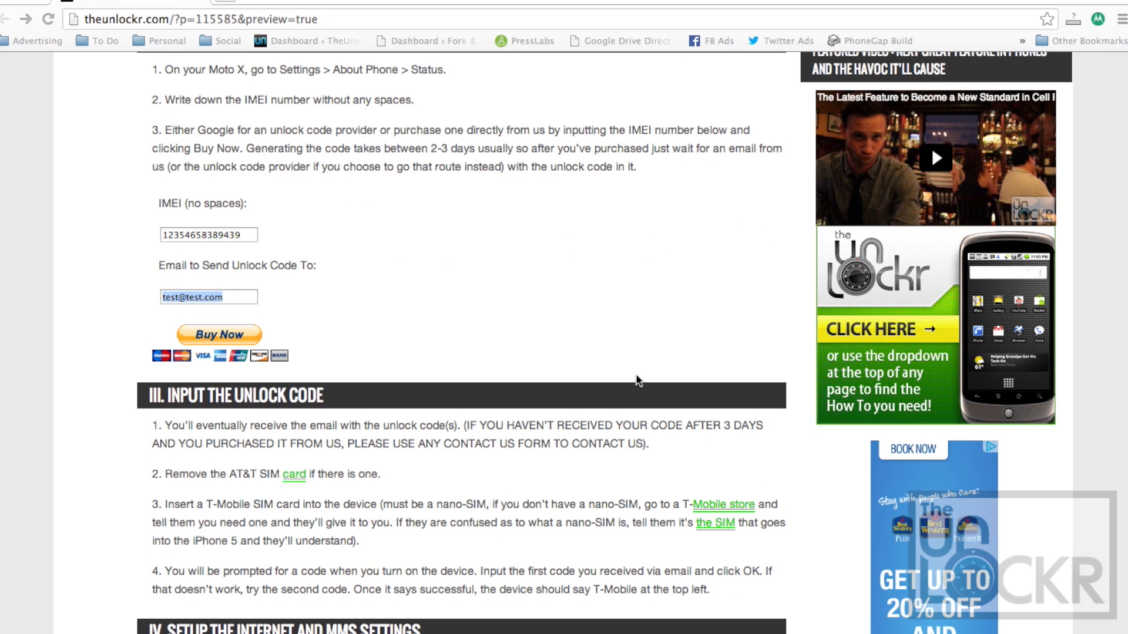
left_click(208, 296)
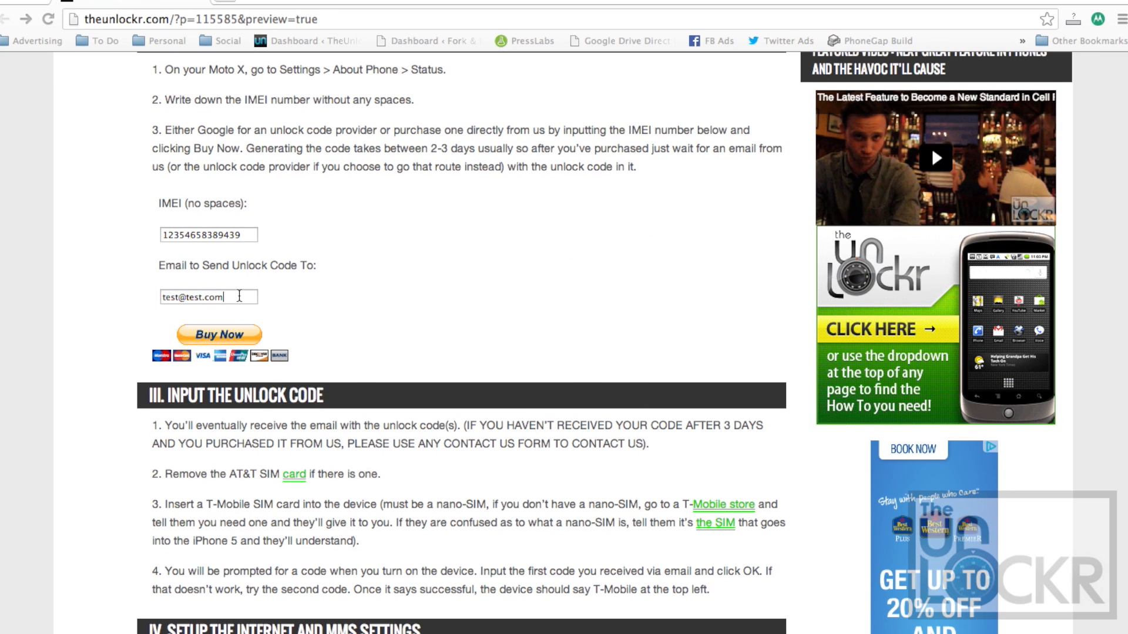
triple_click(209, 296)
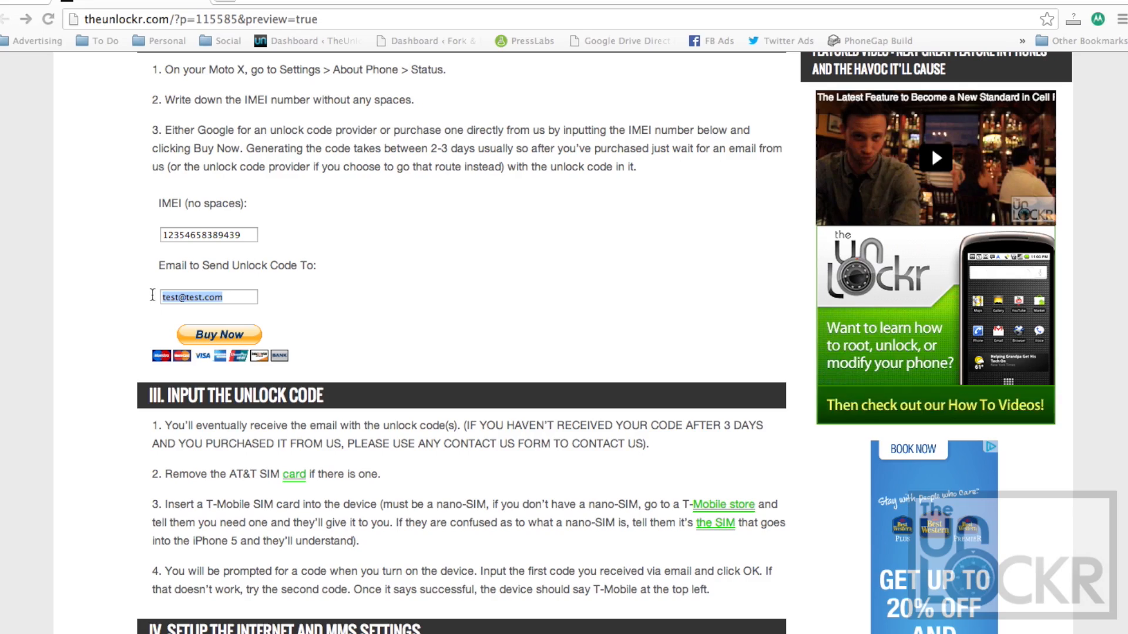